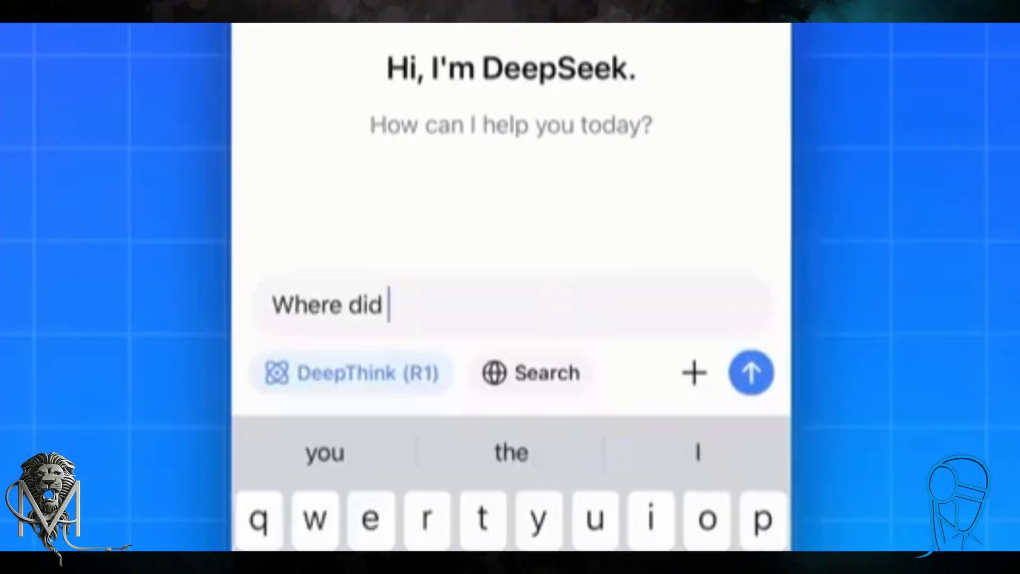
pyautogui.write('DeepSeek come fro')
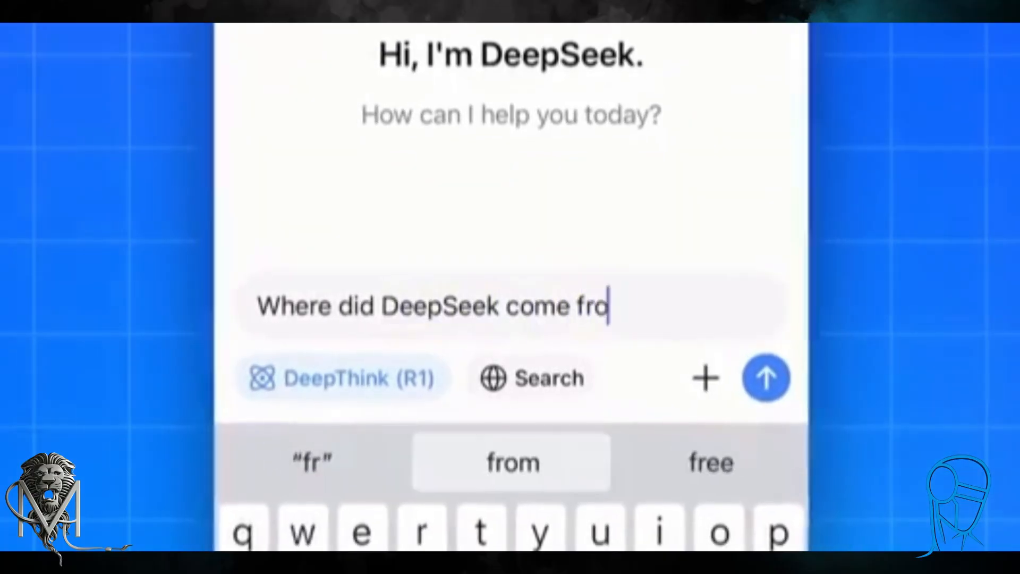